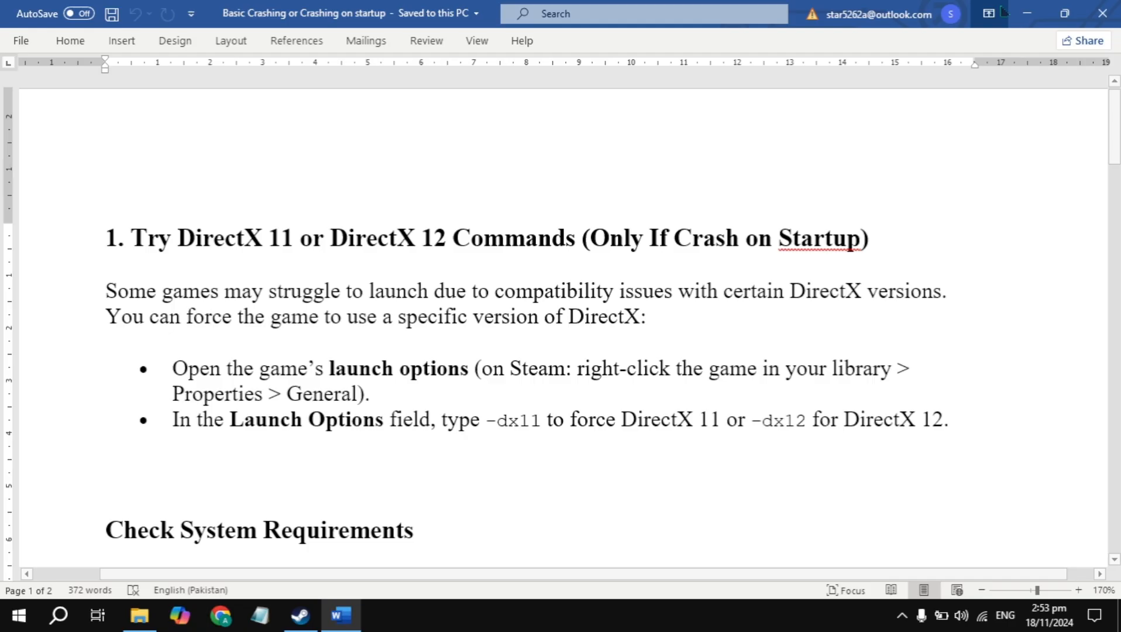
# Switch from the notes to Steam and show the Brighter Shores library page
pyautogui.click(300, 614)
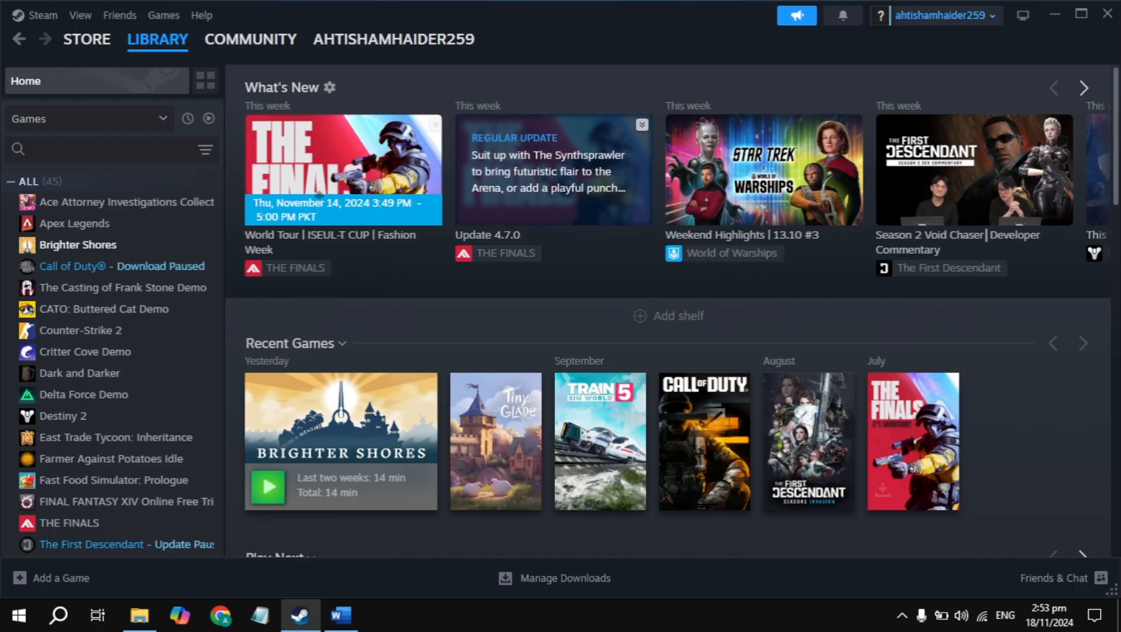
pyautogui.click(79, 245)
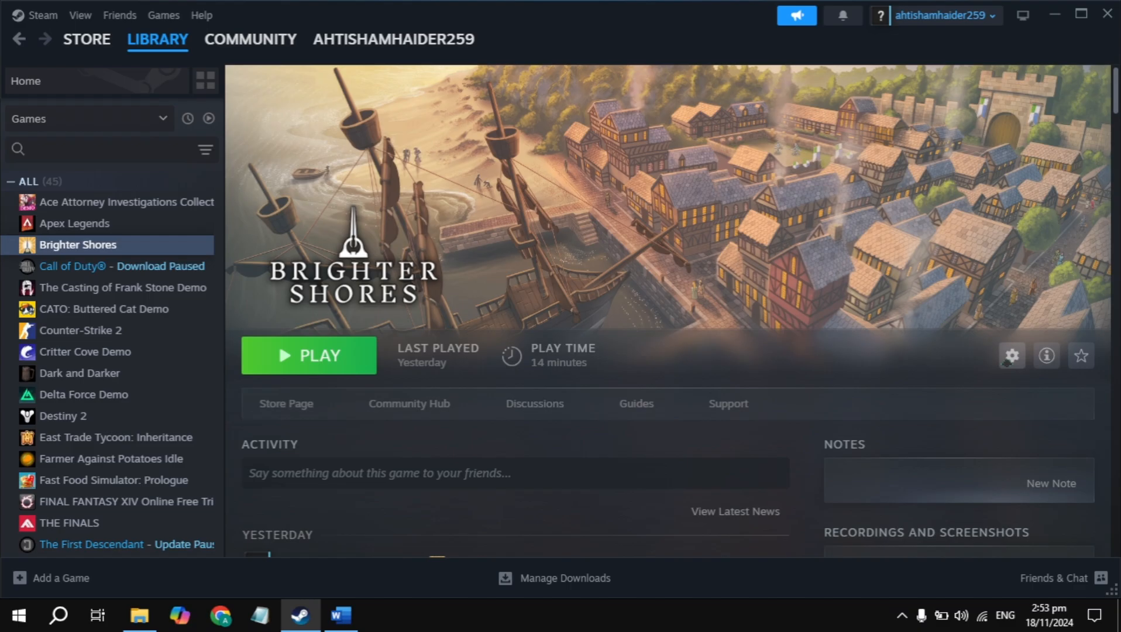
pyautogui.moveTo(1038, 475)
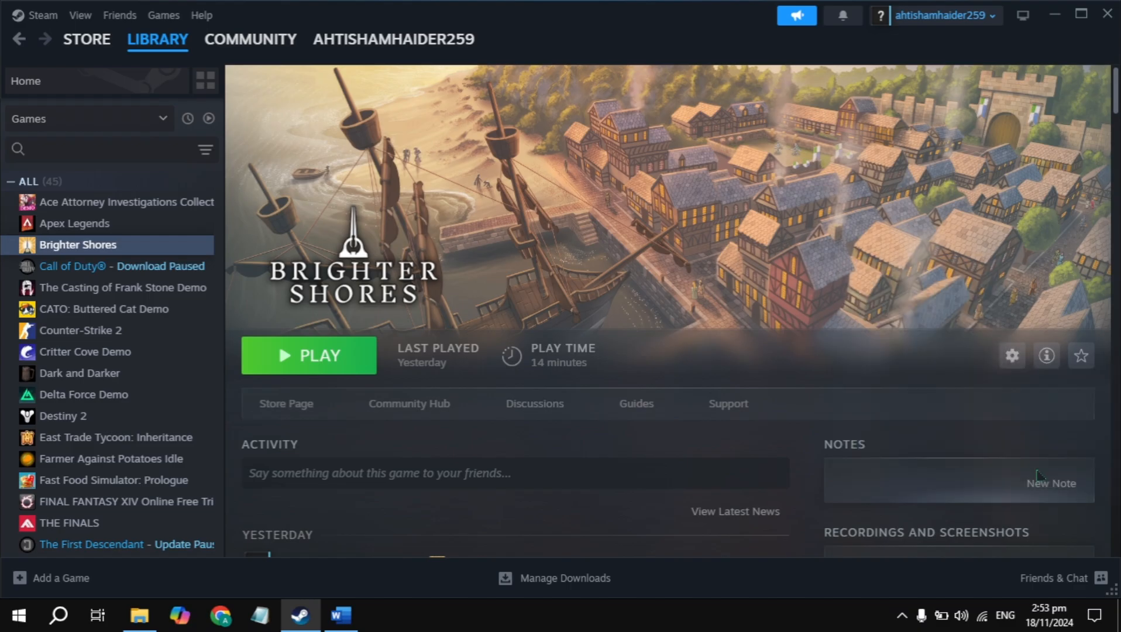
# In Brighter Shores properties, try launch options -dx11 then -dx12
pyautogui.click(1013, 355)
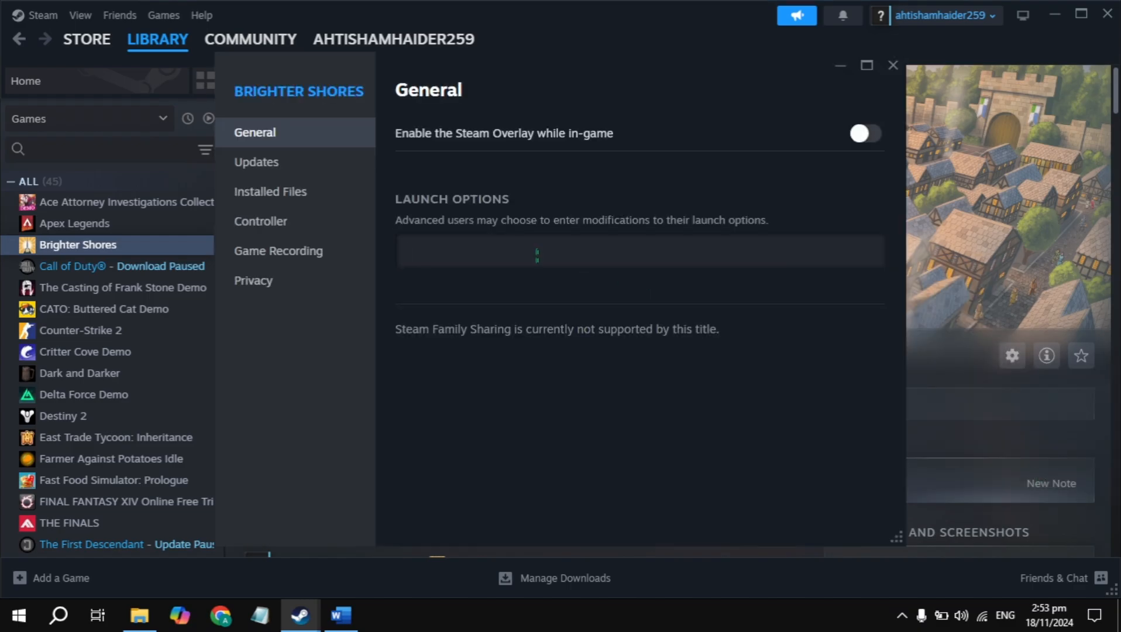
pyautogui.write('-dx1')
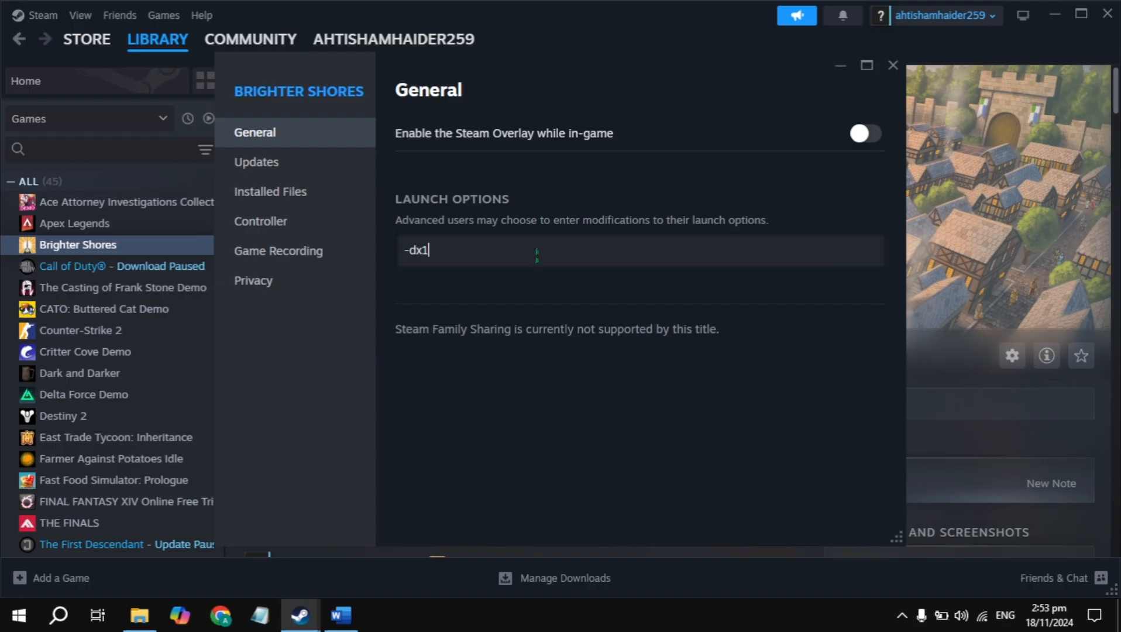
pyautogui.write('1')
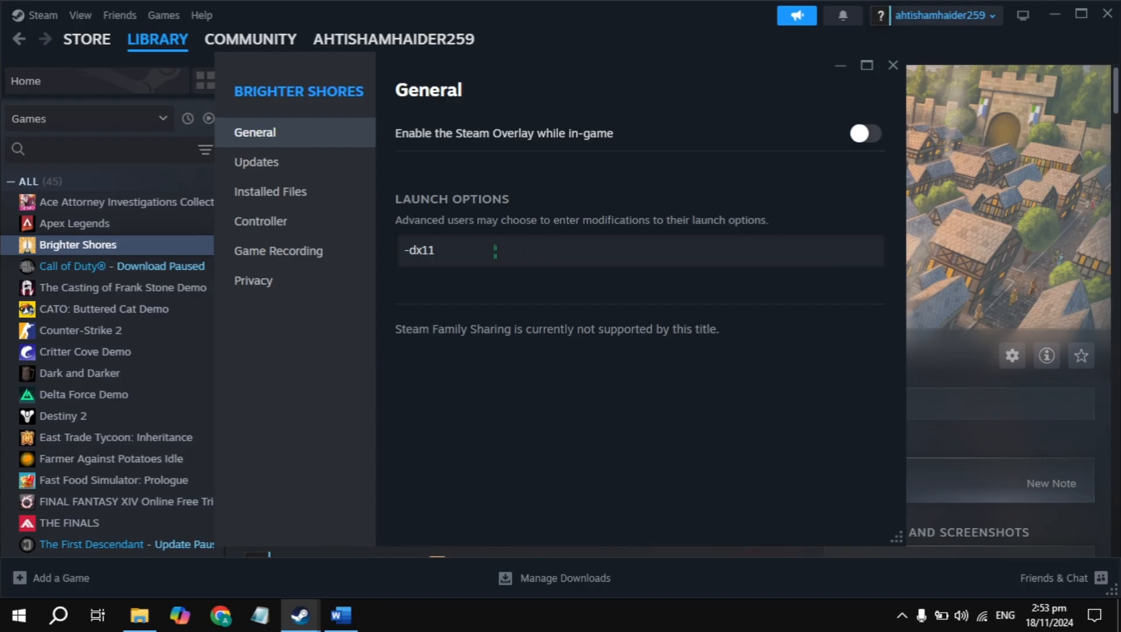
pyautogui.press('Backspace')
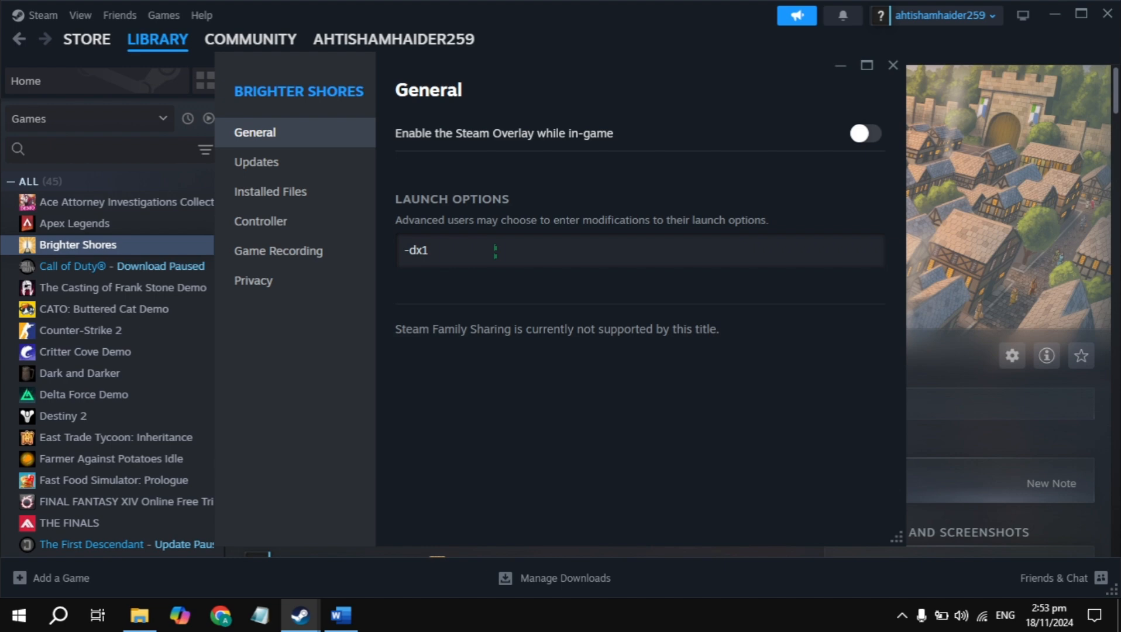
pyautogui.write('2')
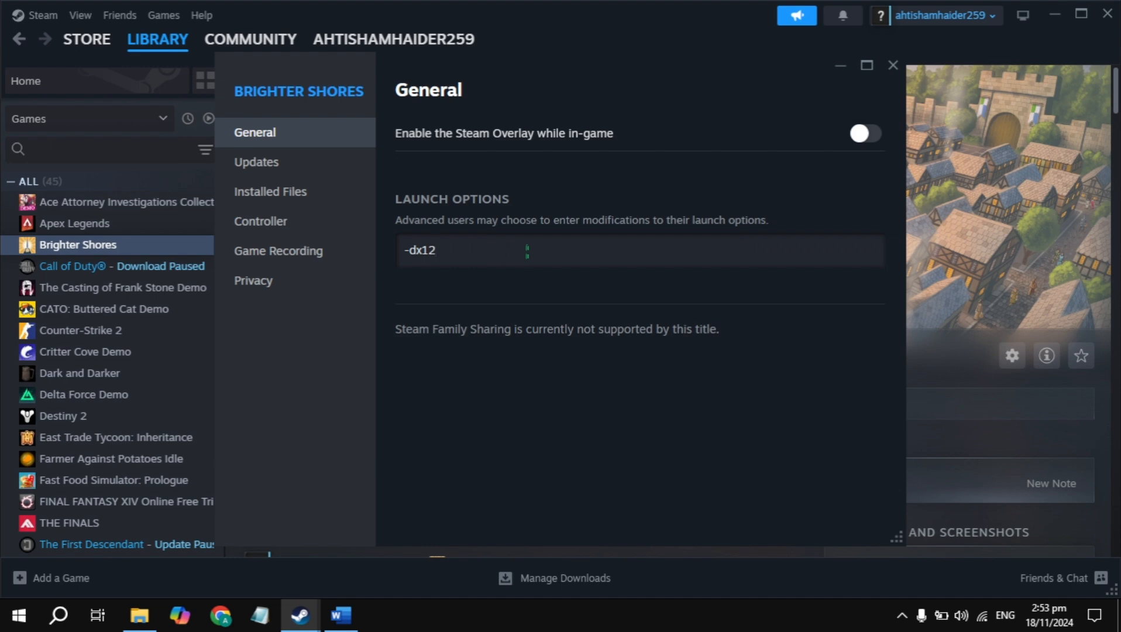
# Try the -d3d11 launch option, then clear the launch options field entirely
pyautogui.press('Backspace')
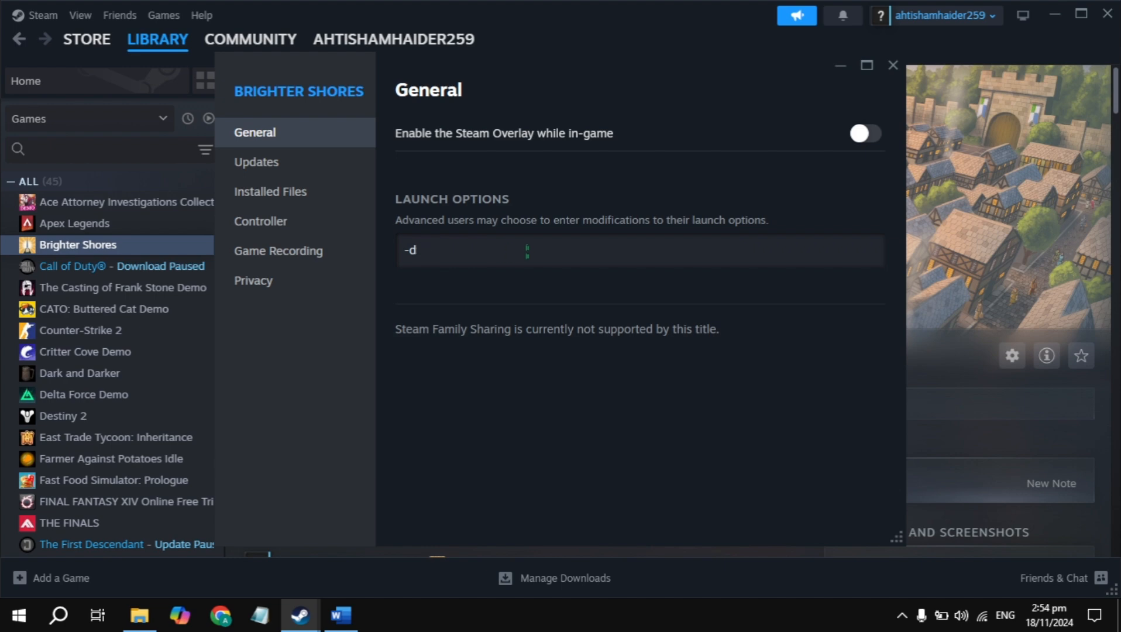
pyautogui.write('3d11')
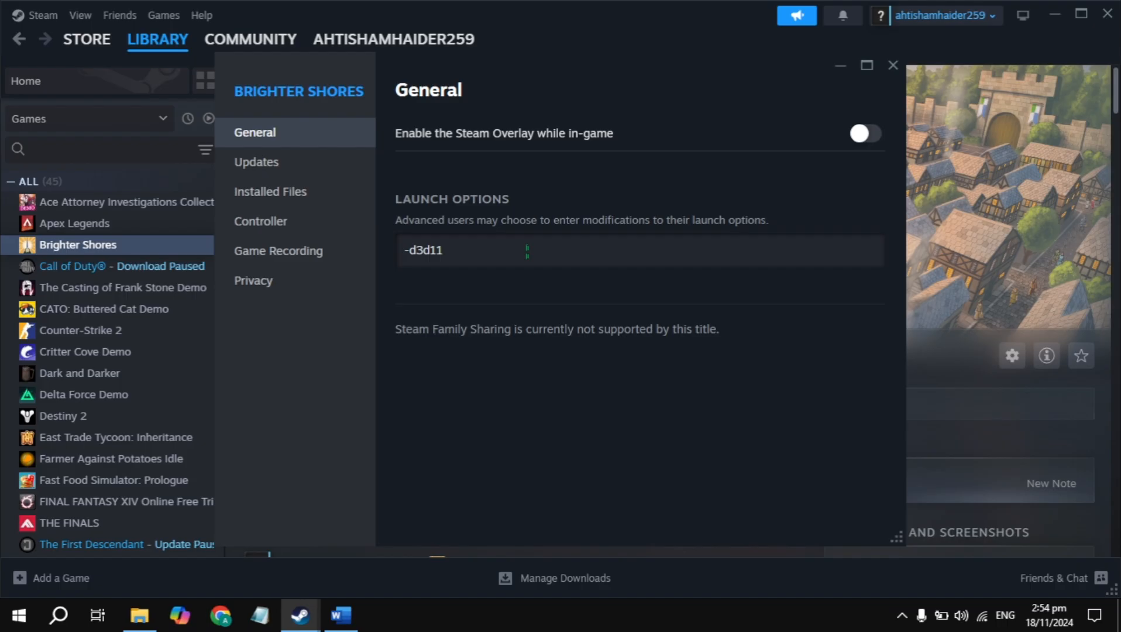
pyautogui.click(444, 251)
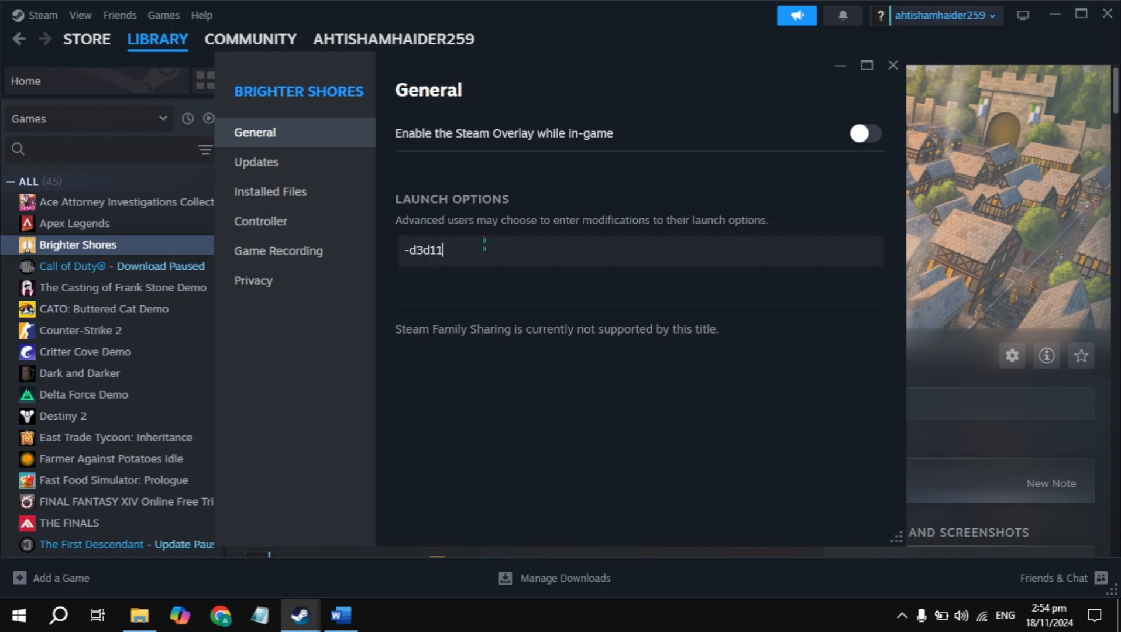
pyautogui.press('Ctrl+a')
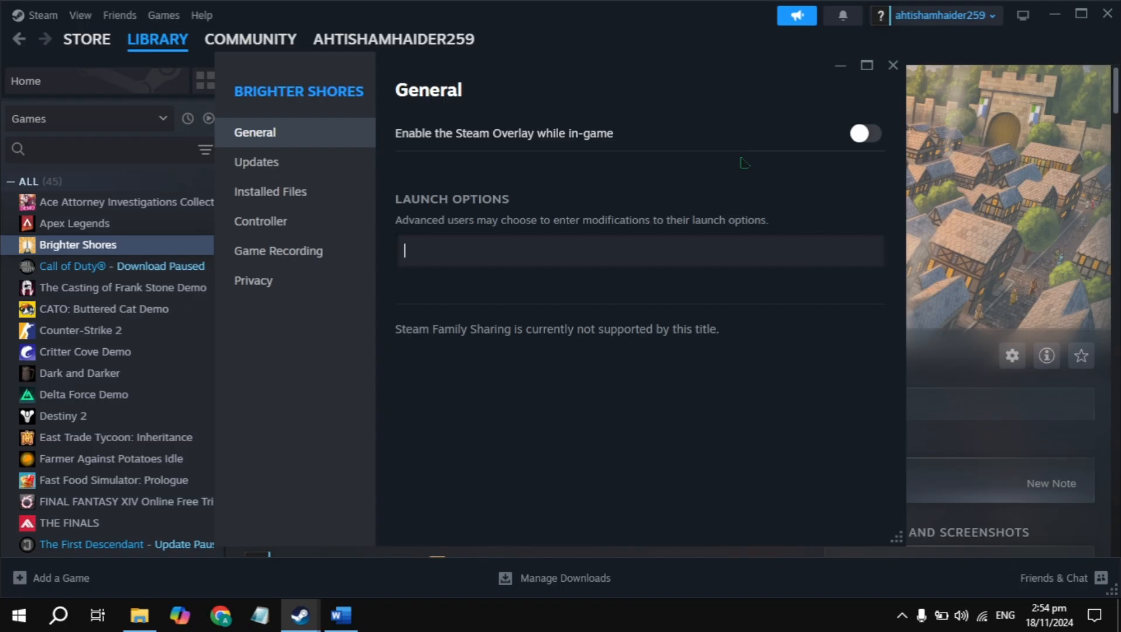
pyautogui.moveTo(271, 192)
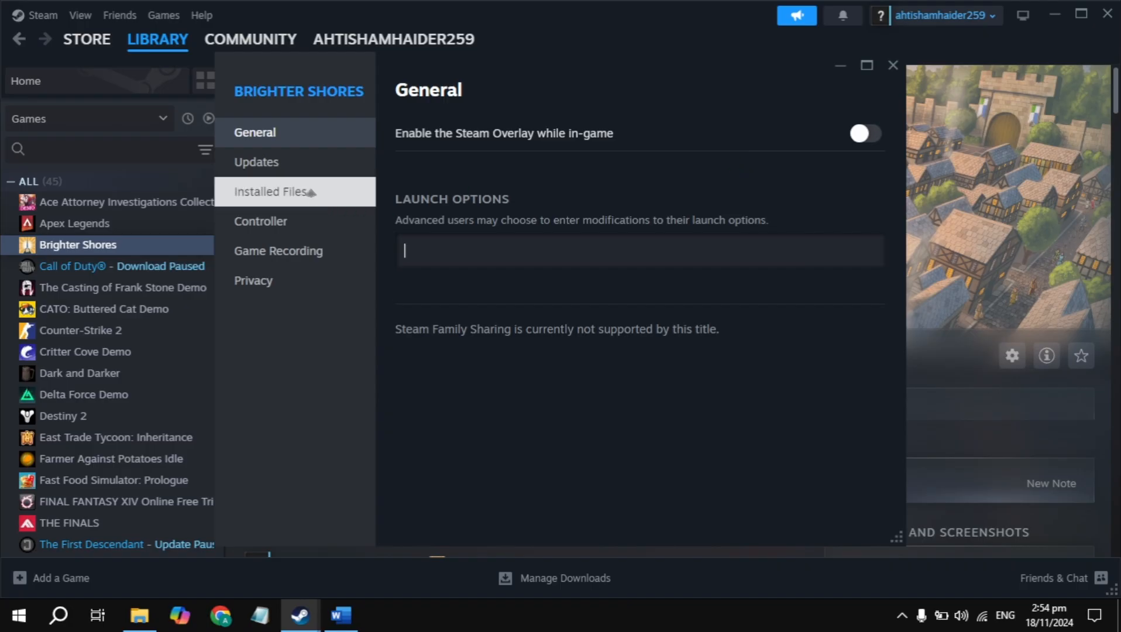
# Browse the game's installed files and enter the x64 install folder in File Explorer
pyautogui.click(270, 190)
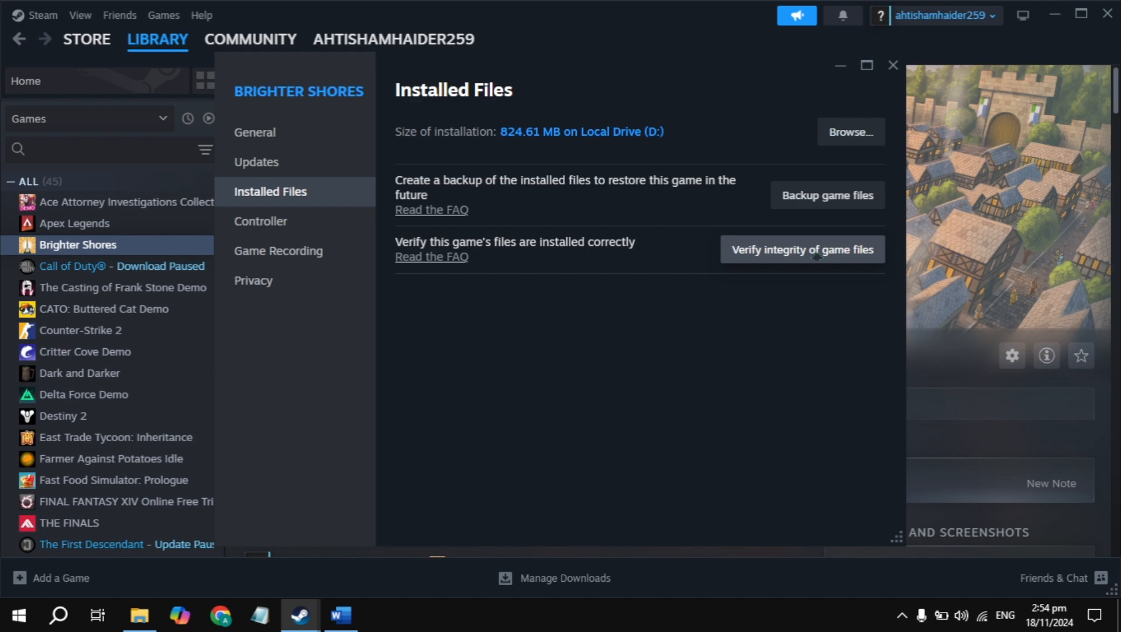
pyautogui.moveTo(806, 258)
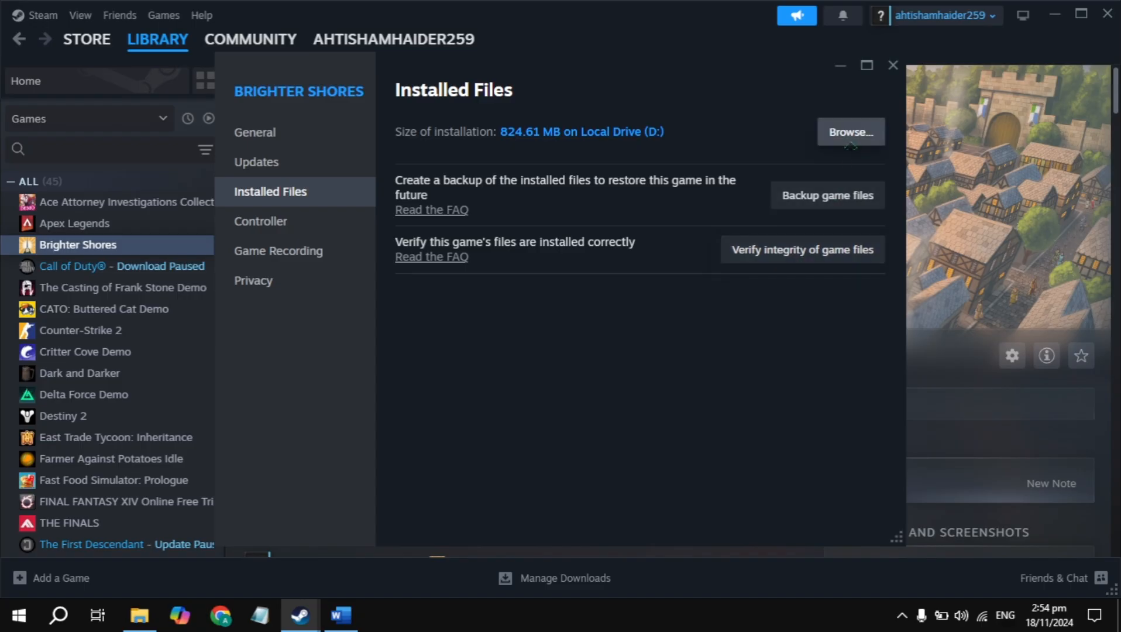
pyautogui.click(850, 131)
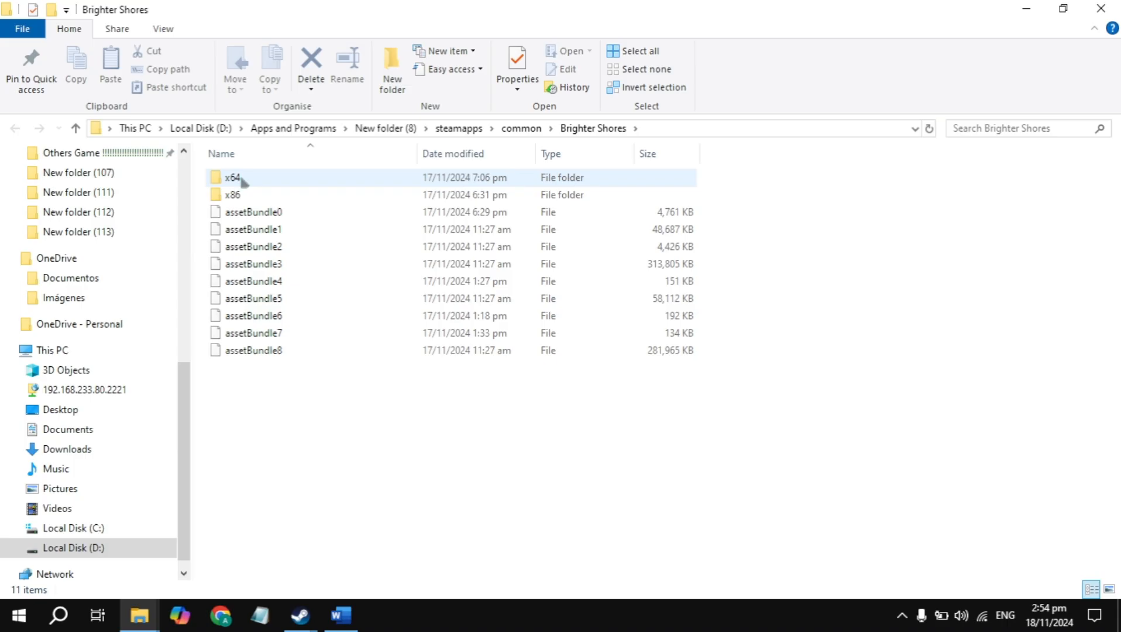
pyautogui.doubleClick(233, 177)
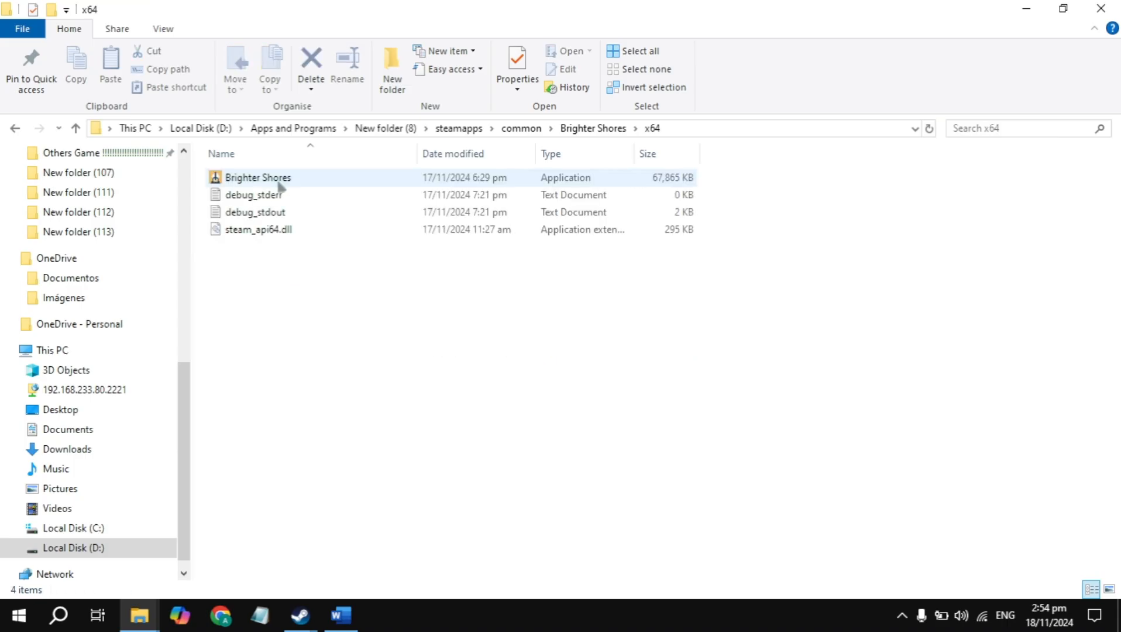
# Show the properties of the Brighter Shores.exe application file
pyautogui.click(258, 177)
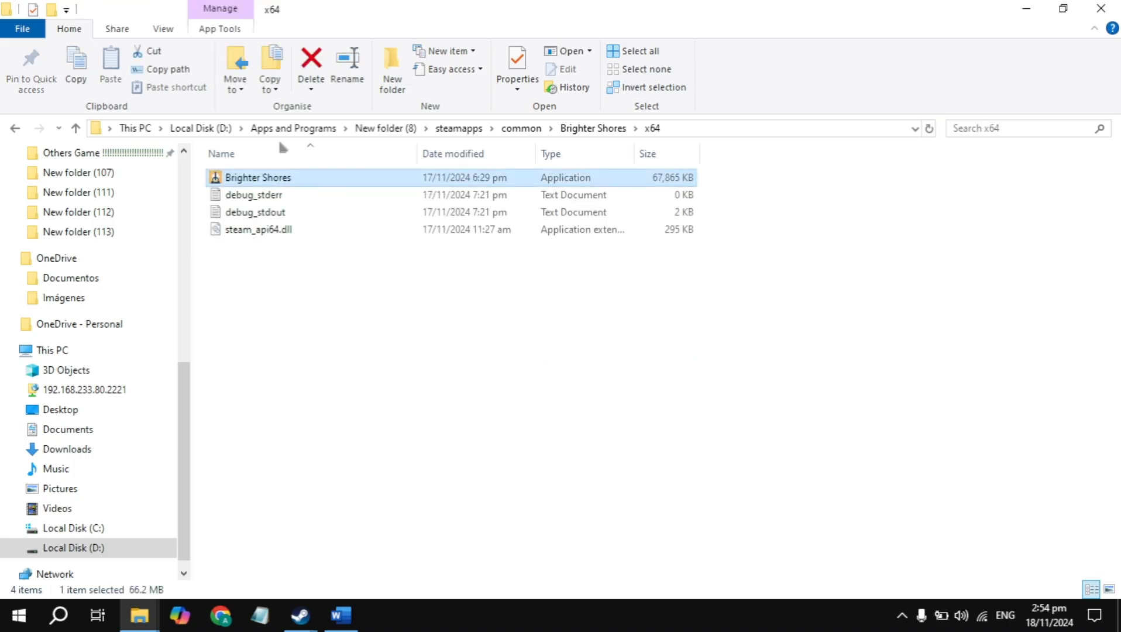
pyautogui.rightClick(257, 177)
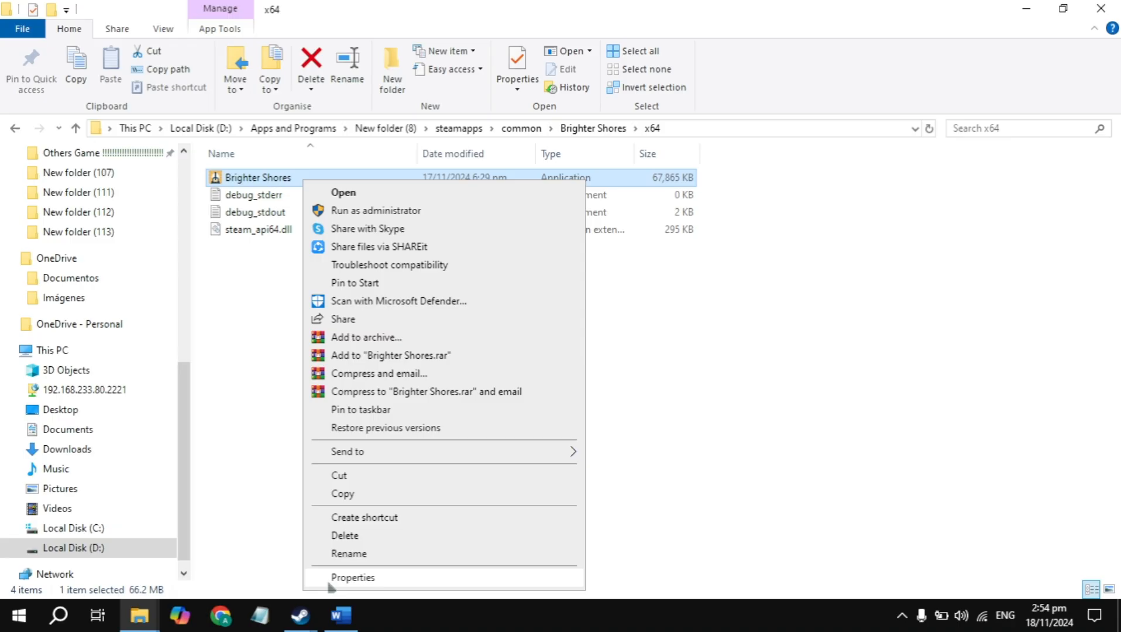
pyautogui.click(353, 577)
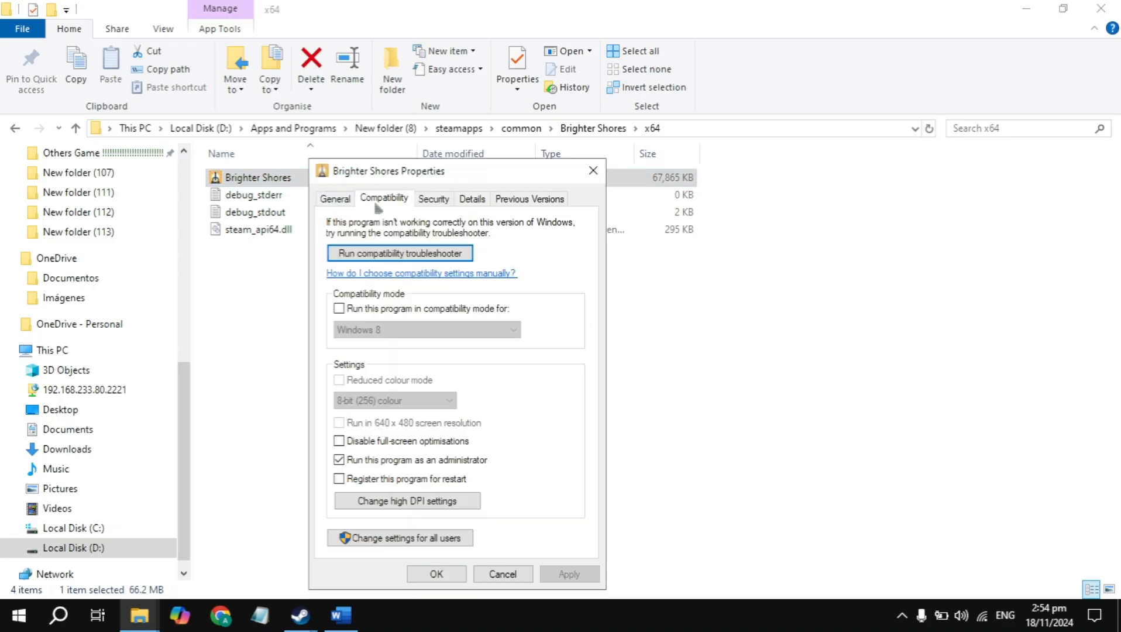
pyautogui.moveTo(402, 430)
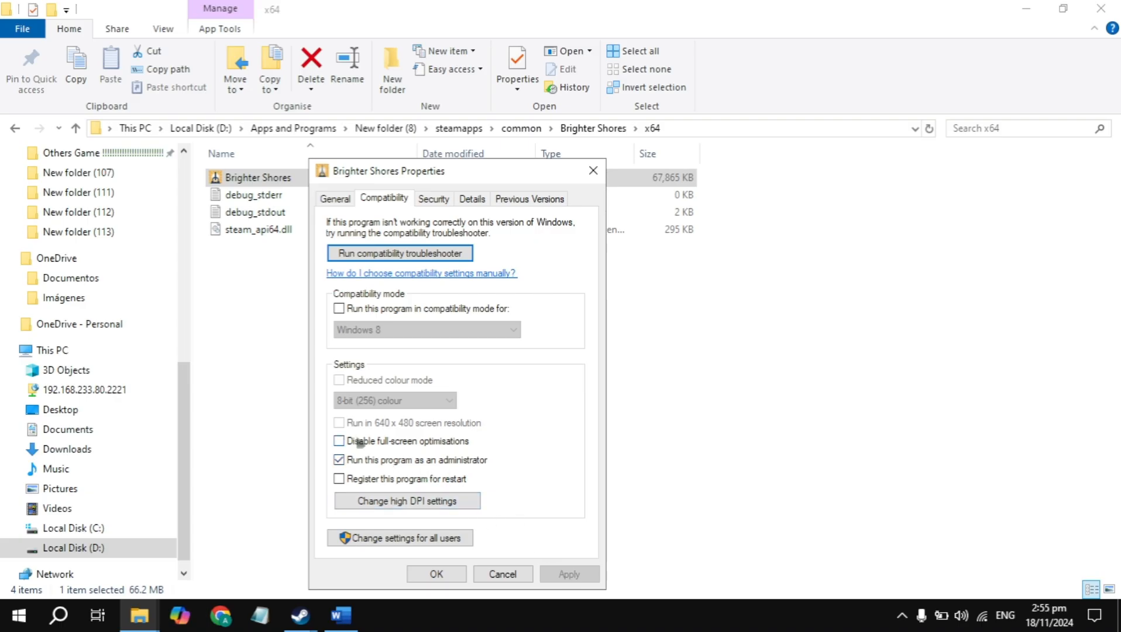
# Disable full-screen optimisations, apply, and enable compatibility mode for the executable
pyautogui.click(340, 441)
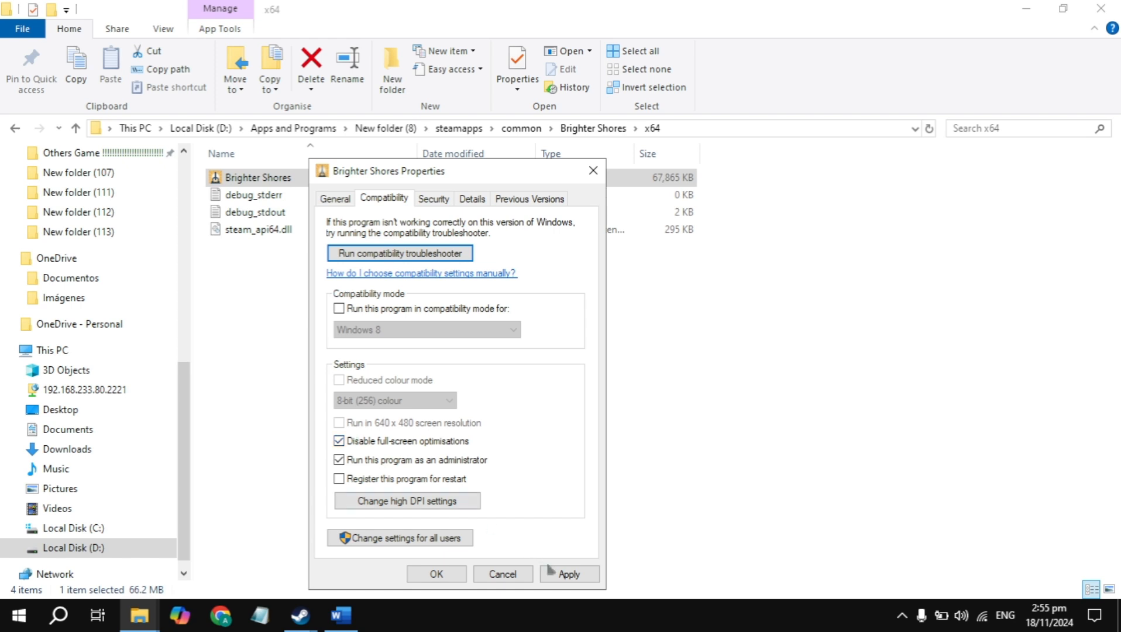
pyautogui.click(569, 572)
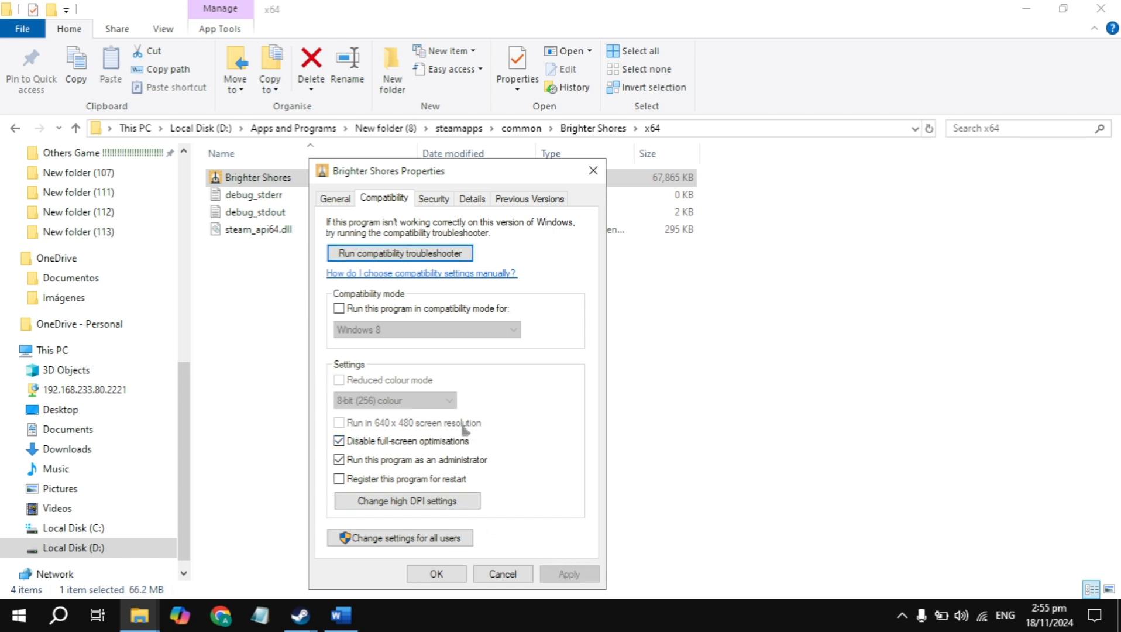
pyautogui.click(339, 308)
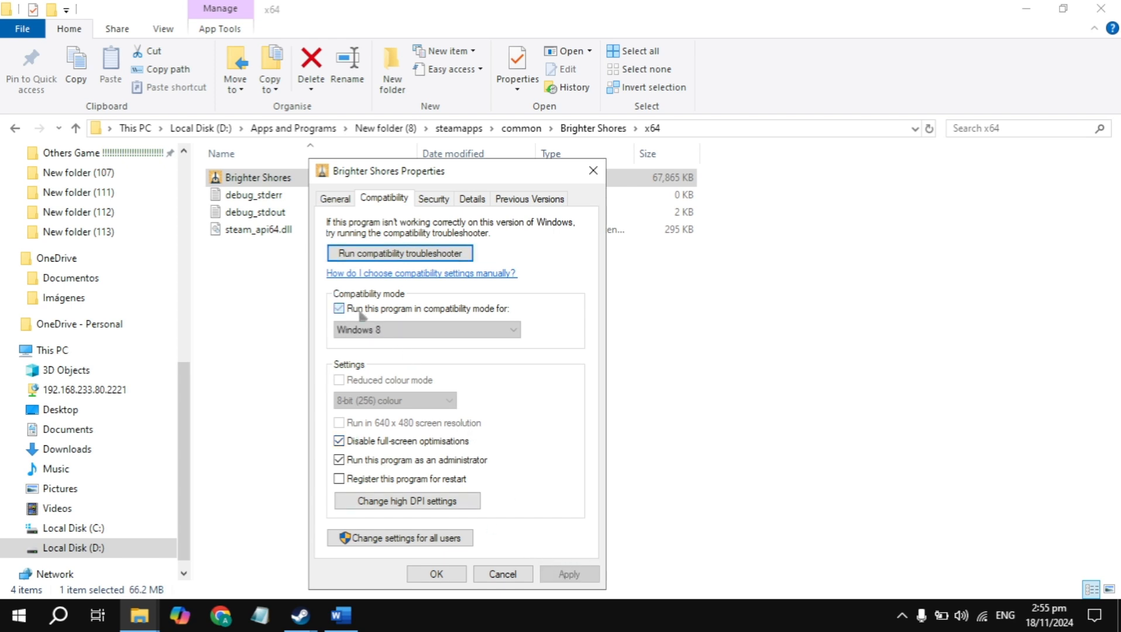
pyautogui.click(512, 330)
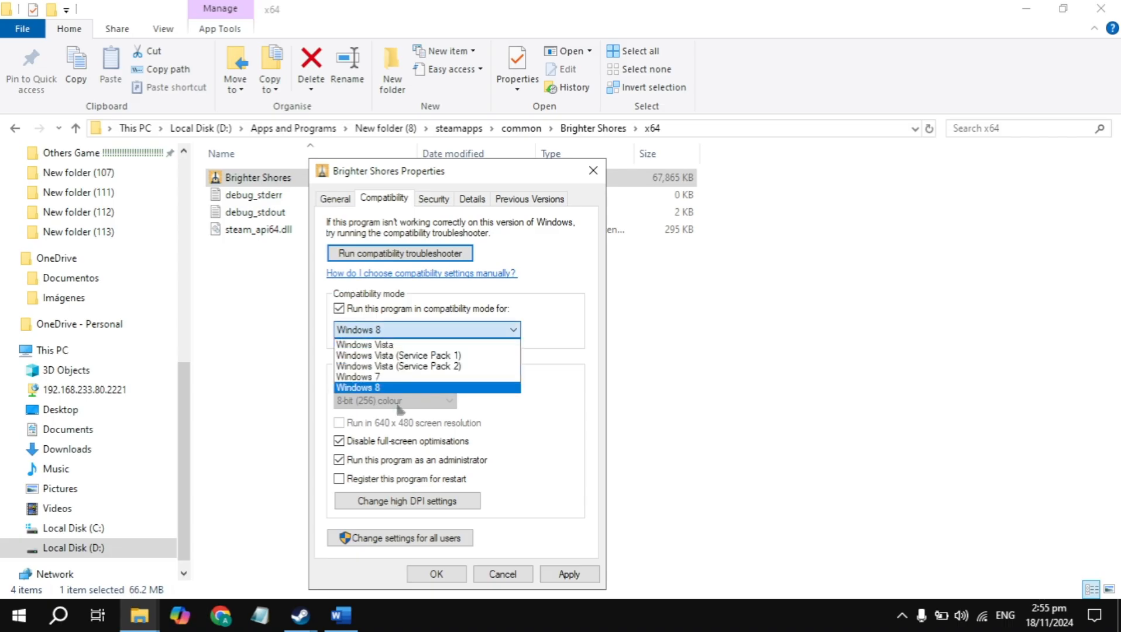
# Set Windows 8 as the compatibility target, apply the settings and close the properties
pyautogui.click(357, 386)
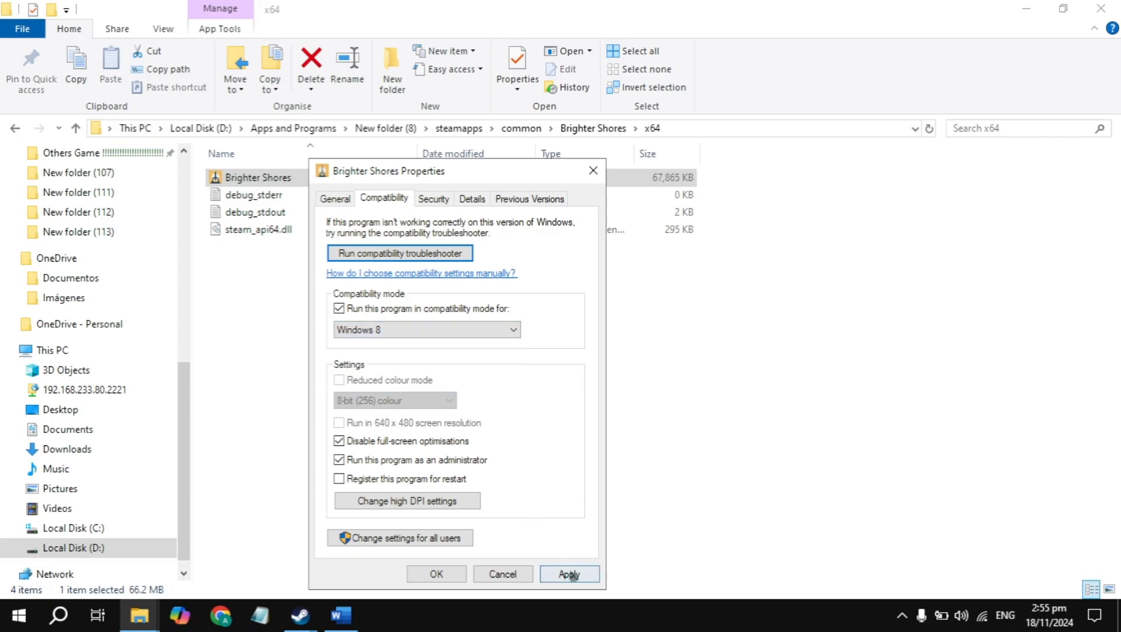
pyautogui.click(569, 575)
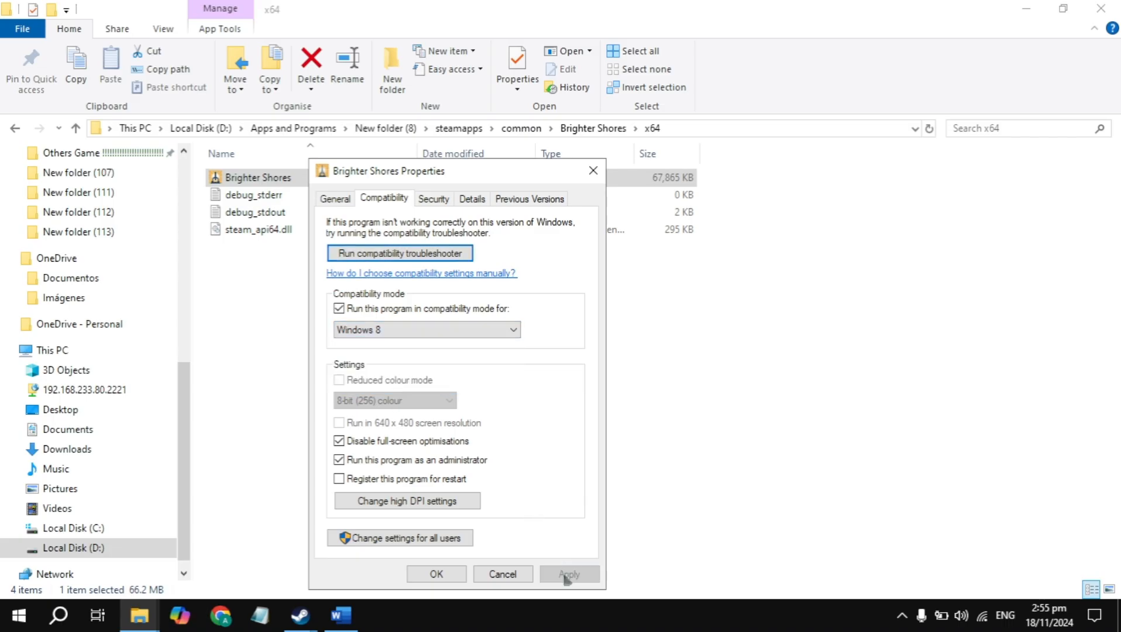
pyautogui.click(568, 574)
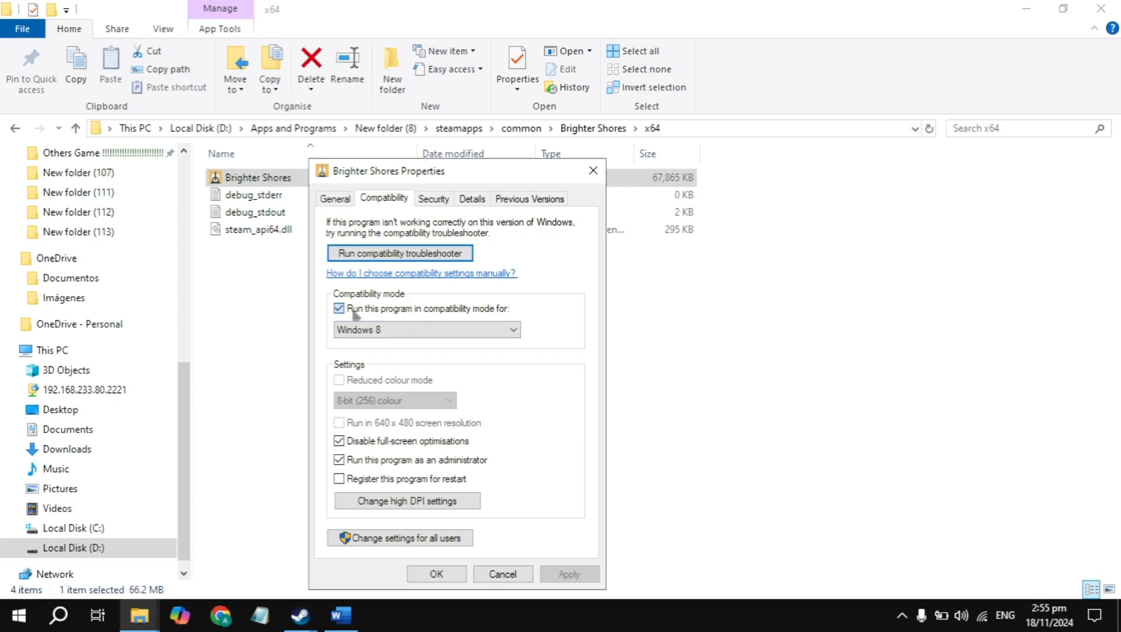
pyautogui.click(436, 574)
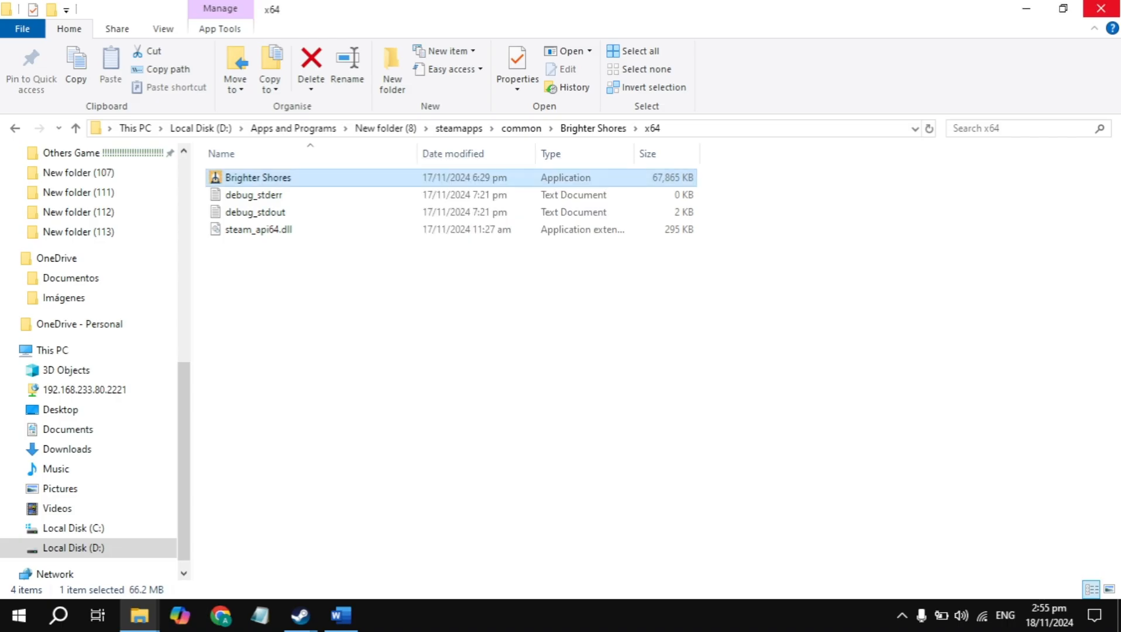
# Return to Steam and search Windows for 'up', surfacing Check for updates
pyautogui.click(299, 615)
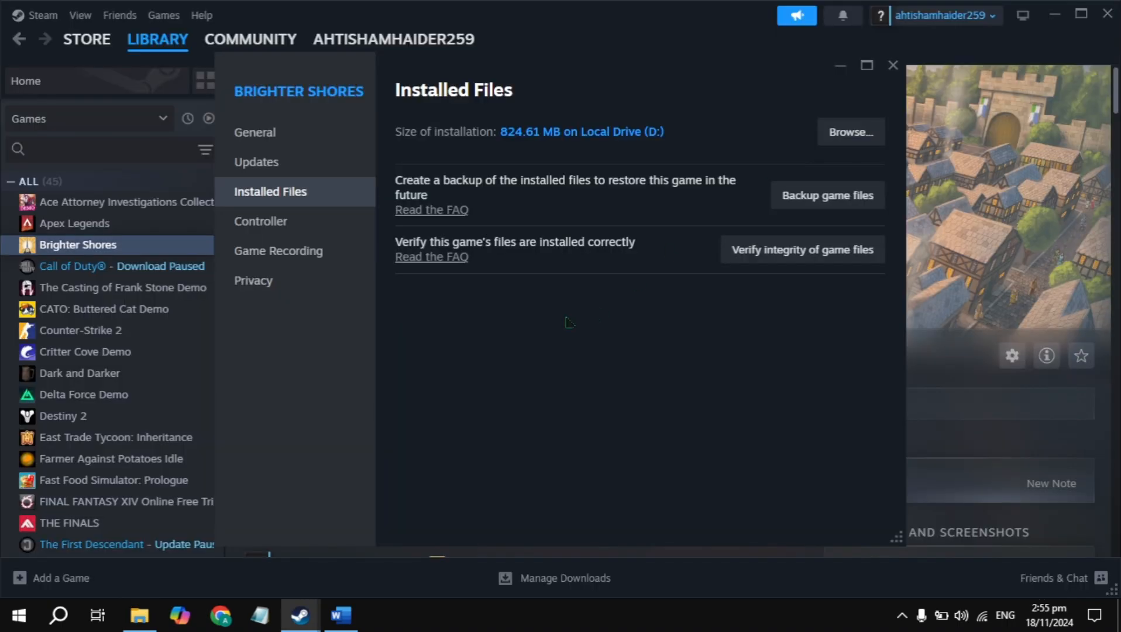
pyautogui.click(59, 615)
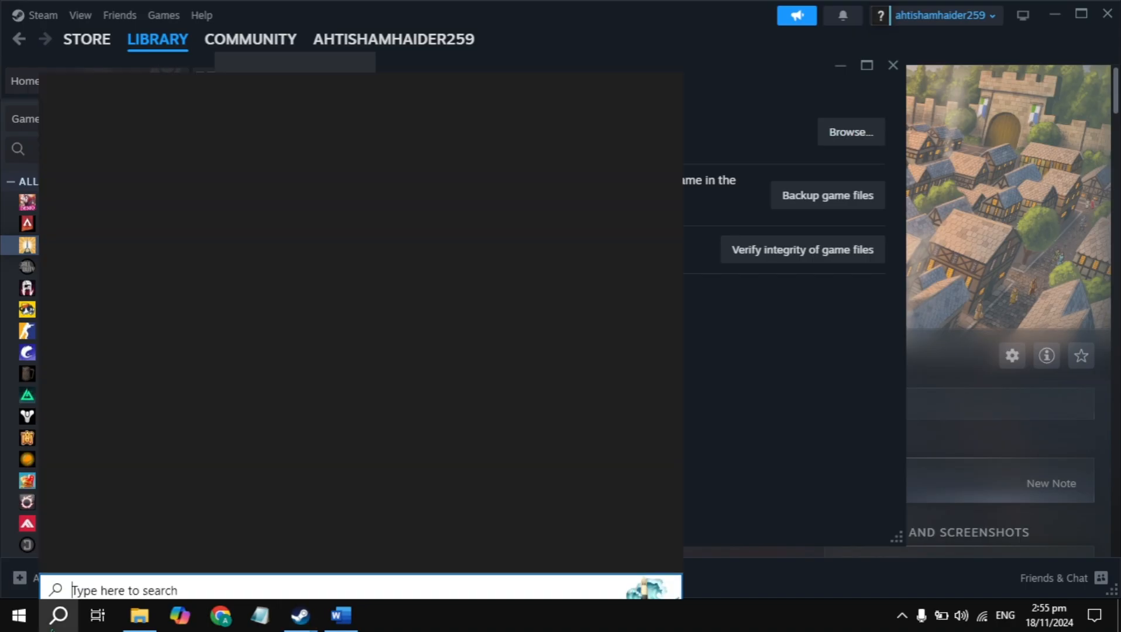
pyautogui.write('up')
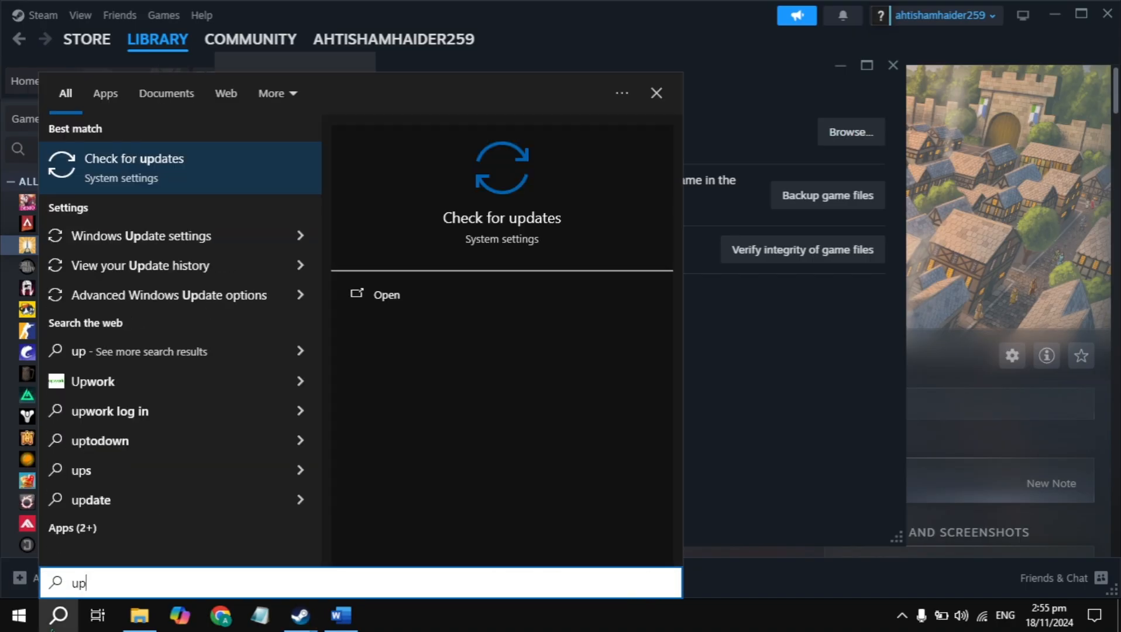